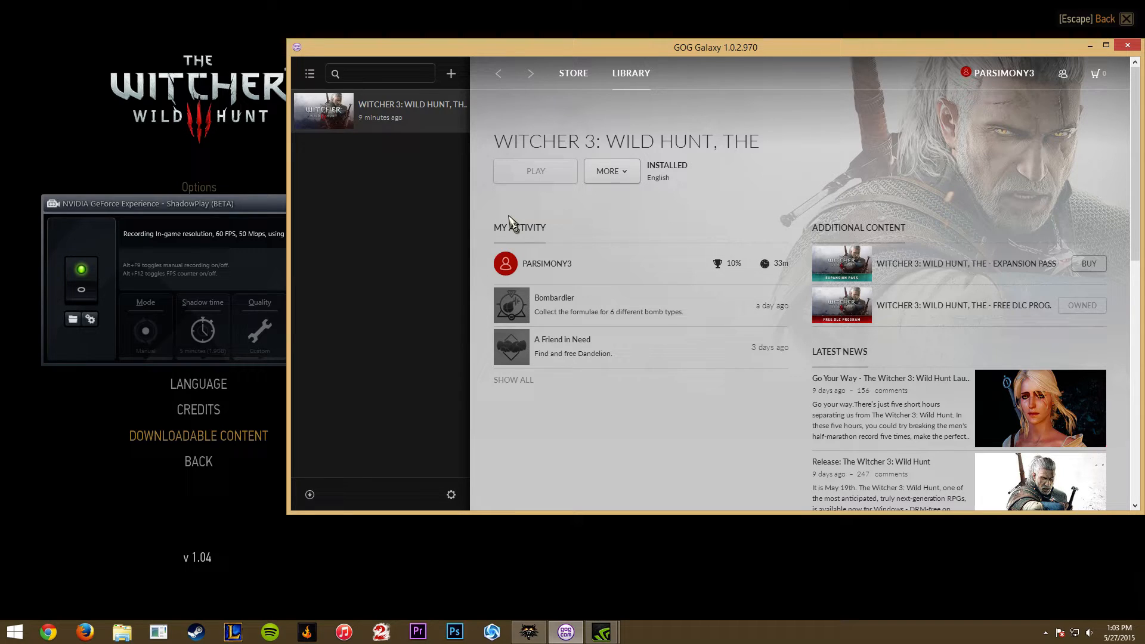
pyautogui.moveTo(839, 278)
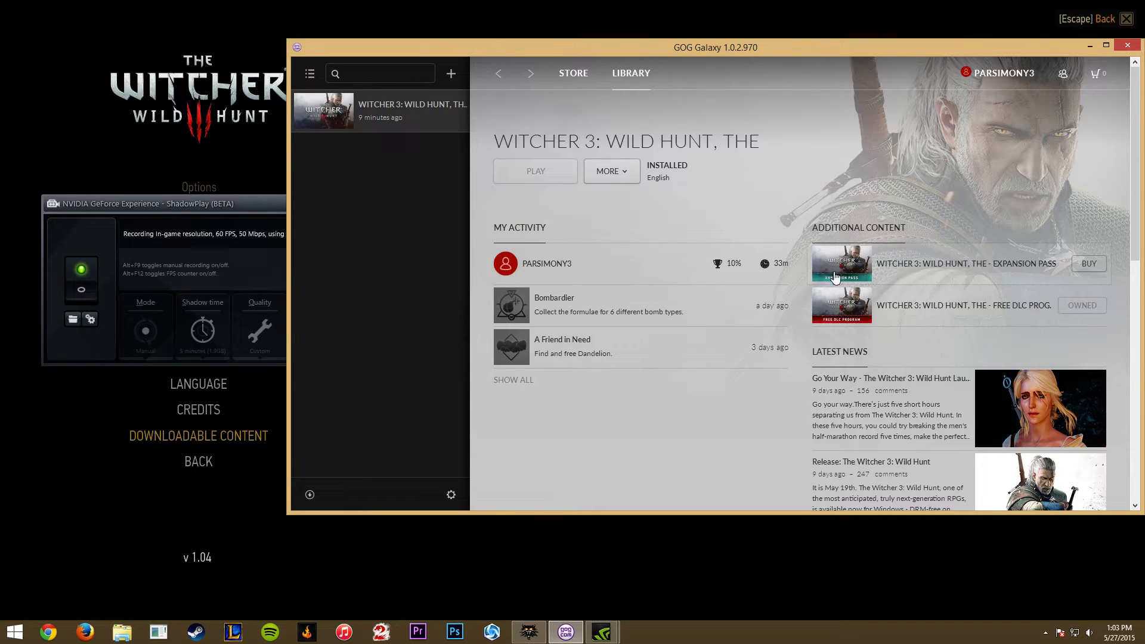
pyautogui.moveTo(963, 315)
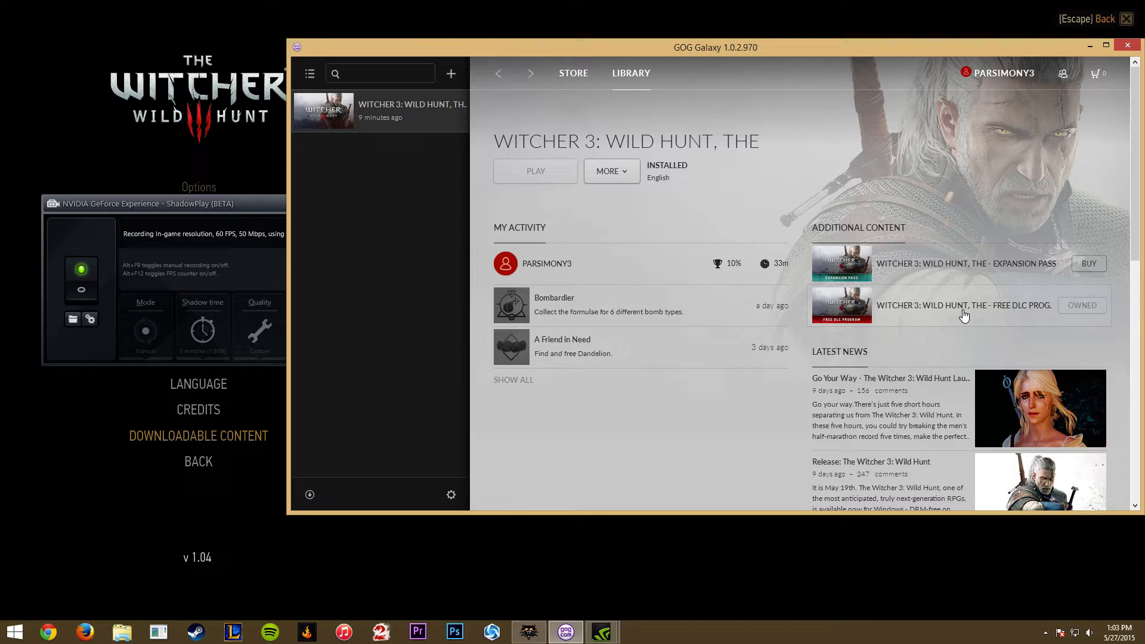
pyautogui.moveTo(976, 315)
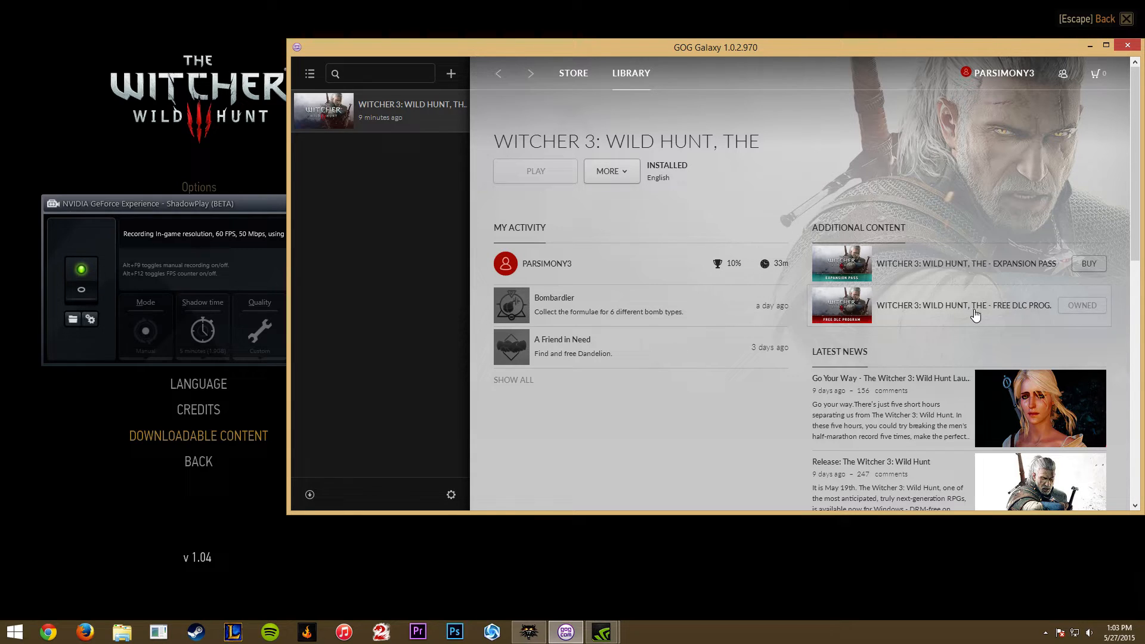
pyautogui.moveTo(1060, 312)
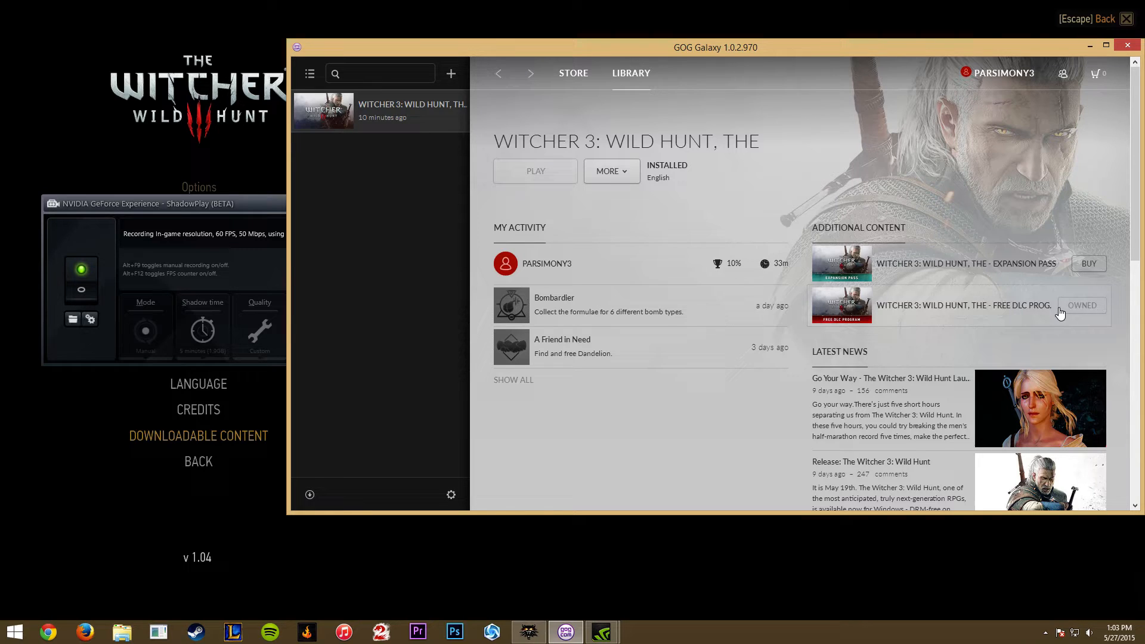
# Step: Show the Available Content section with all four free DLC checkboxes ticked
pyautogui.click(611, 171)
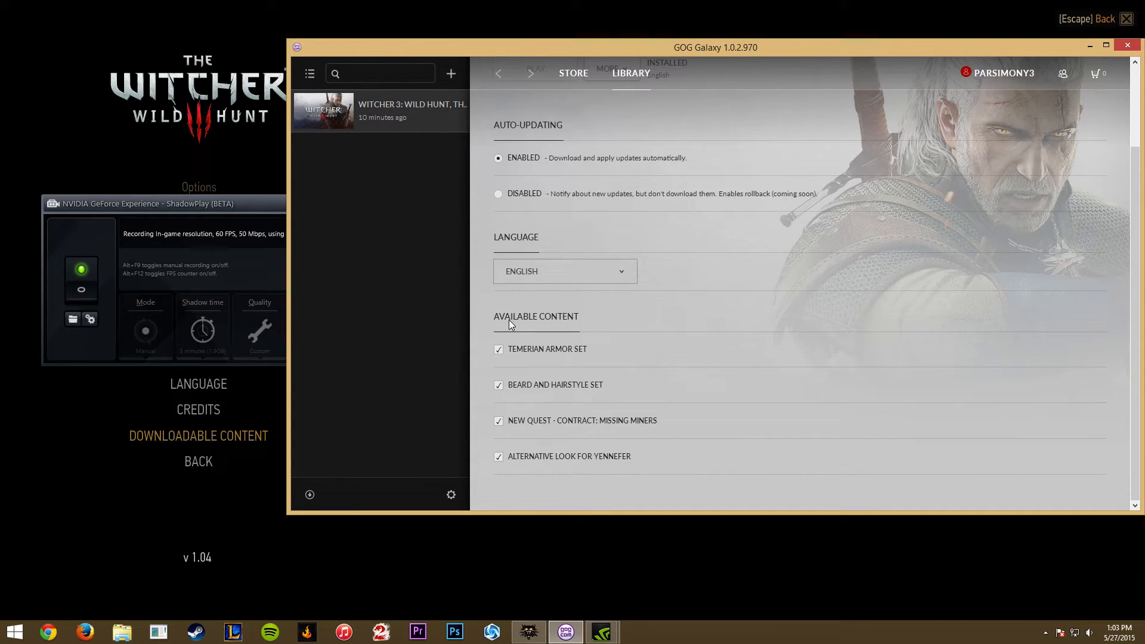
pyautogui.moveTo(506, 357)
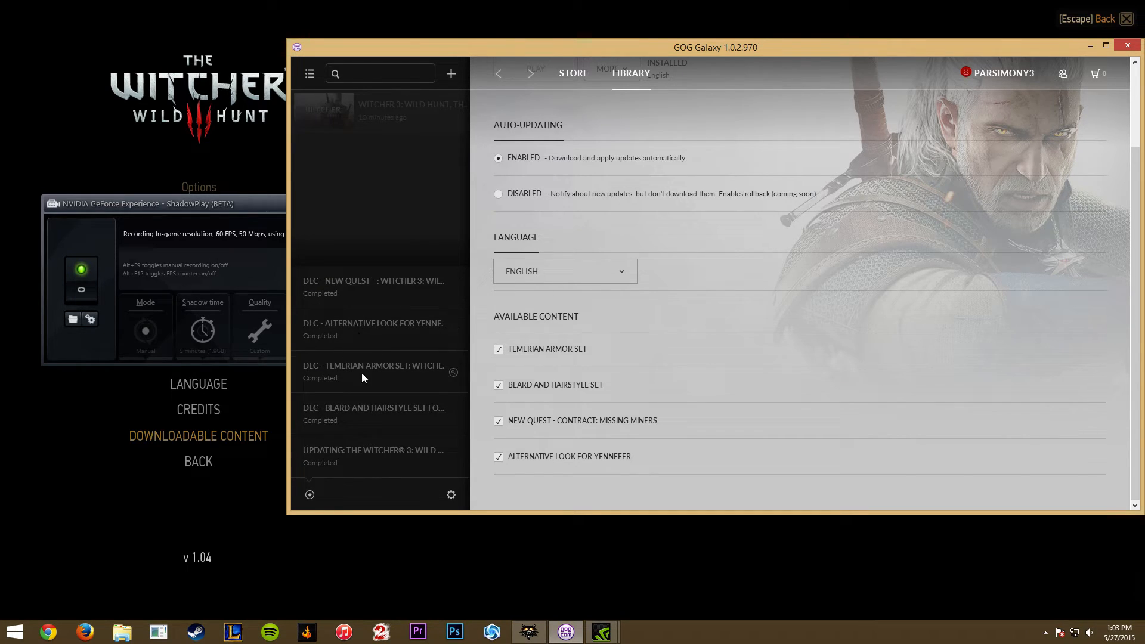
pyautogui.moveTo(356, 422)
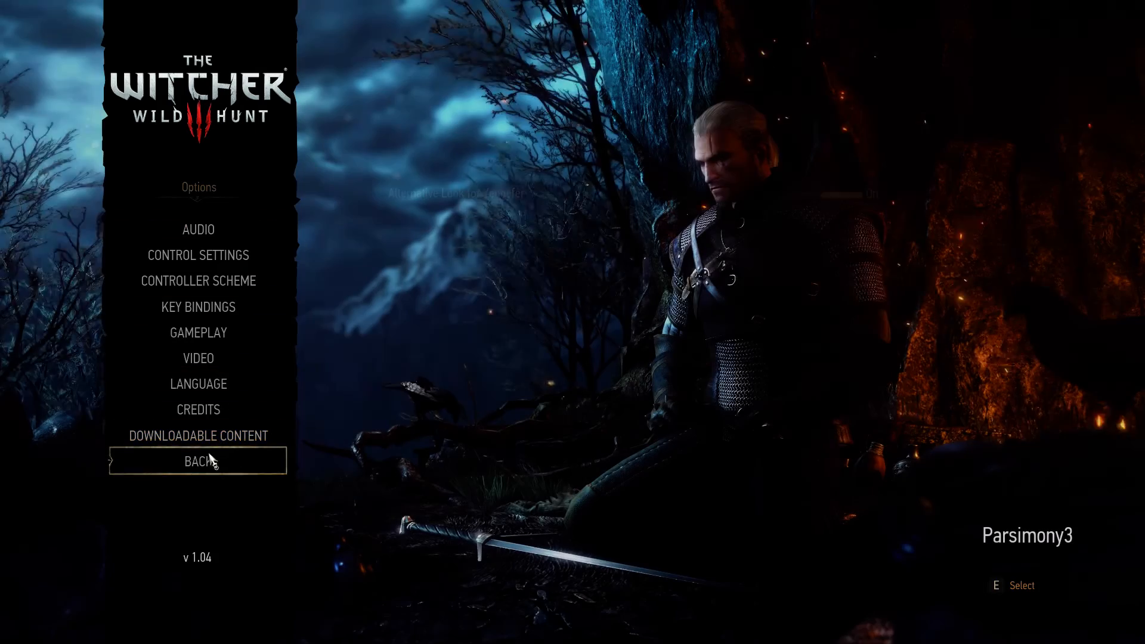
# Step: From the main menu, reach Options > Downloadable Content showing Alternative Look for Yennefer On
pyautogui.click(197, 460)
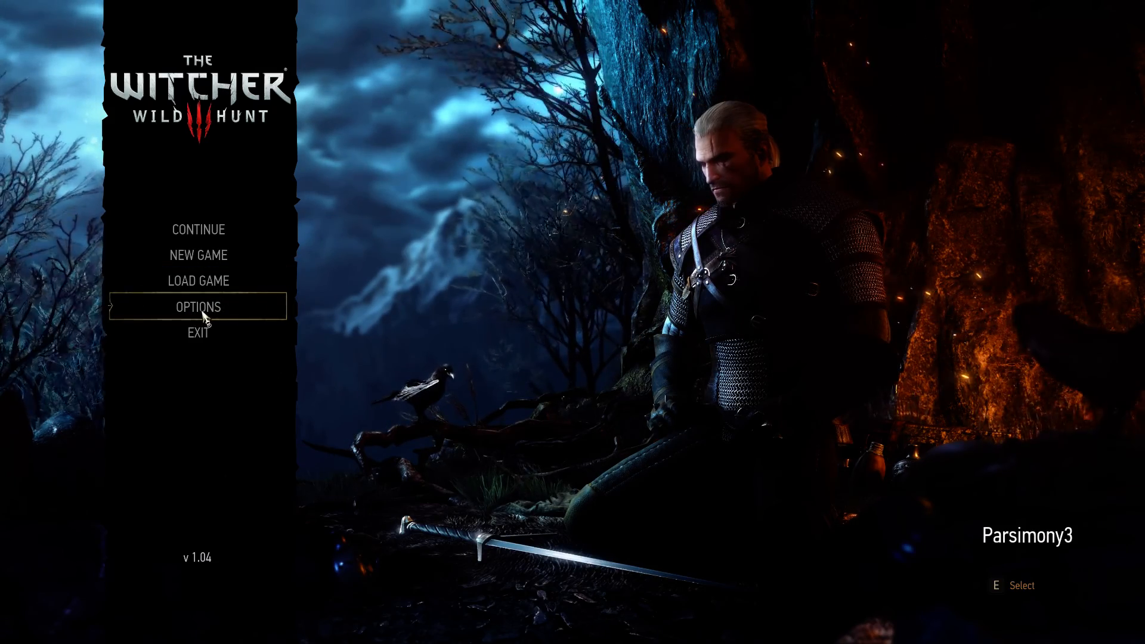
pyautogui.click(197, 306)
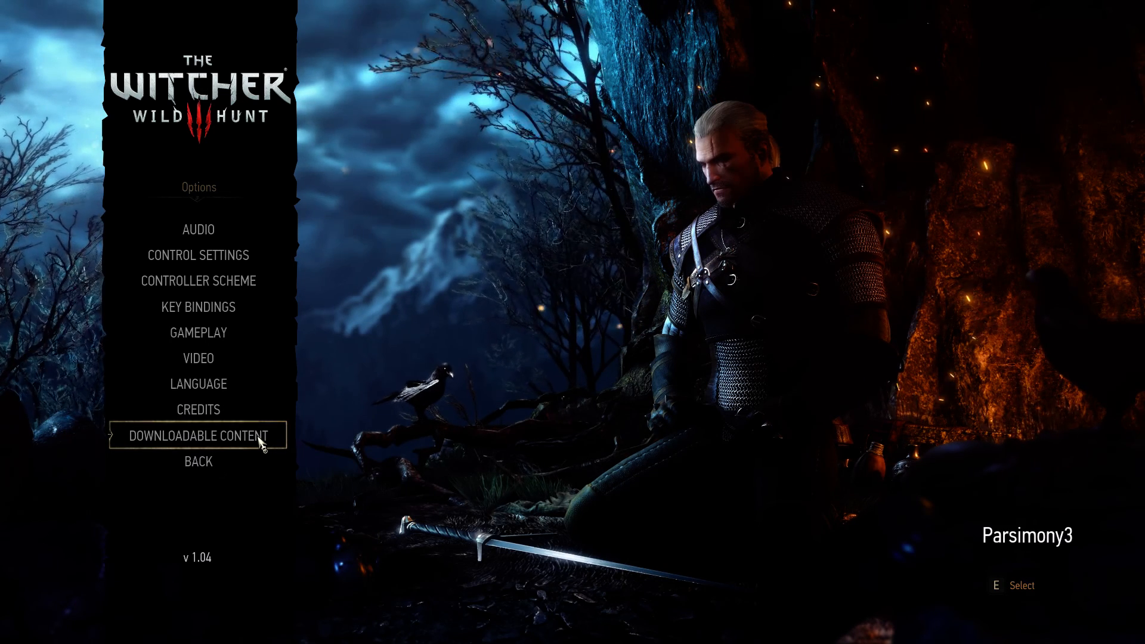
pyautogui.click(197, 435)
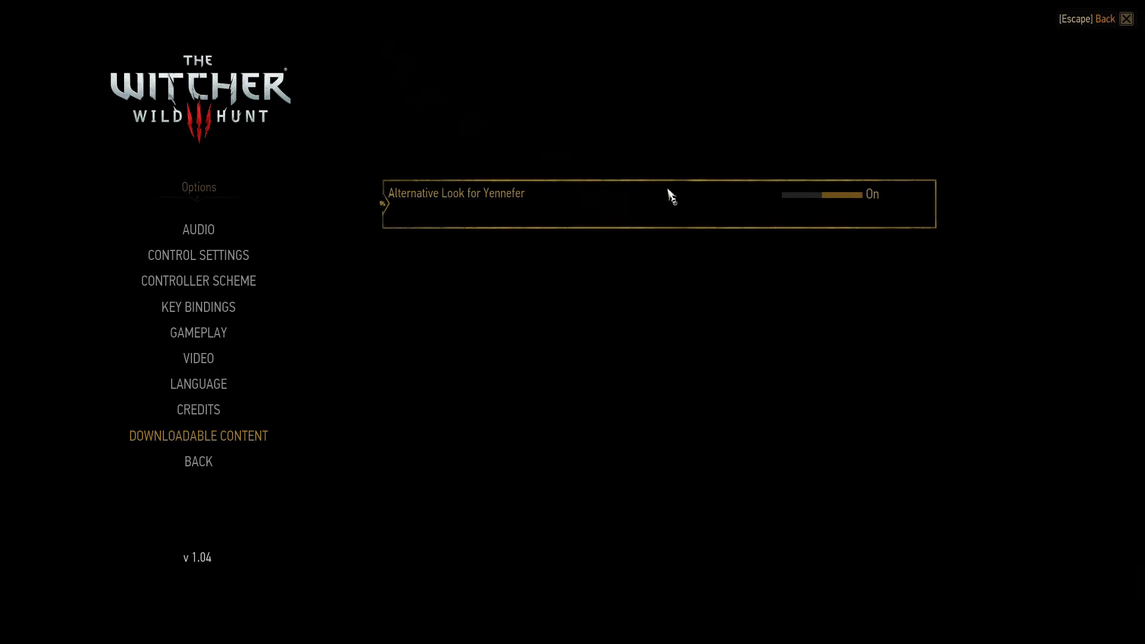